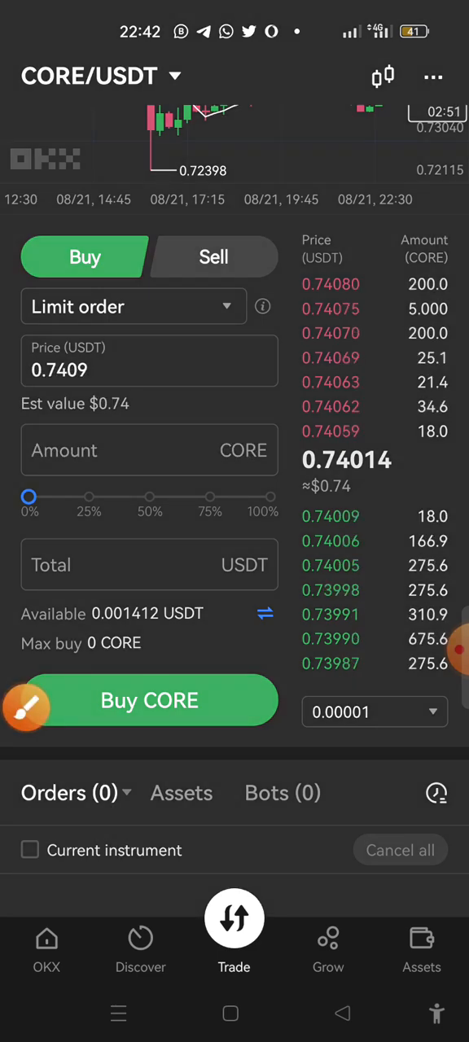
Show the Assets overview broken down into Funding $4.00, Trading $4.86 and Grow $1.96.
click(420, 947)
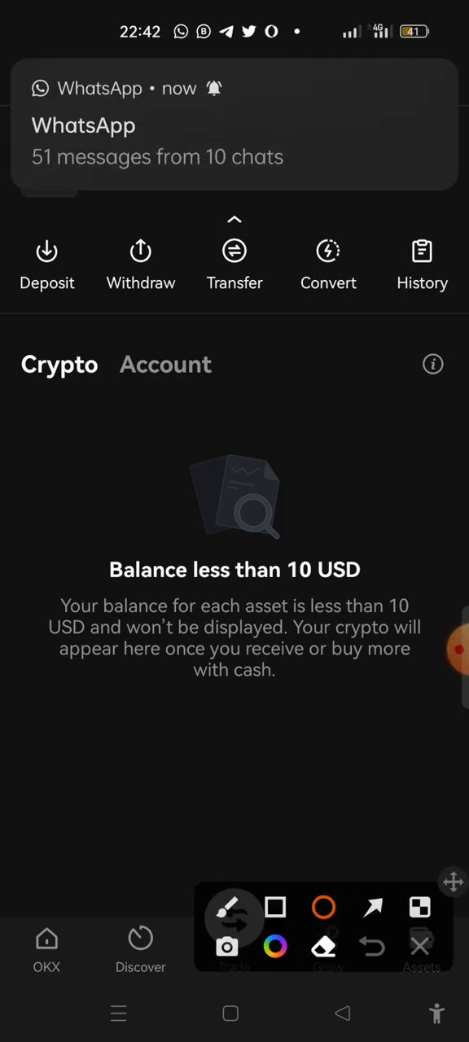
click(275, 908)
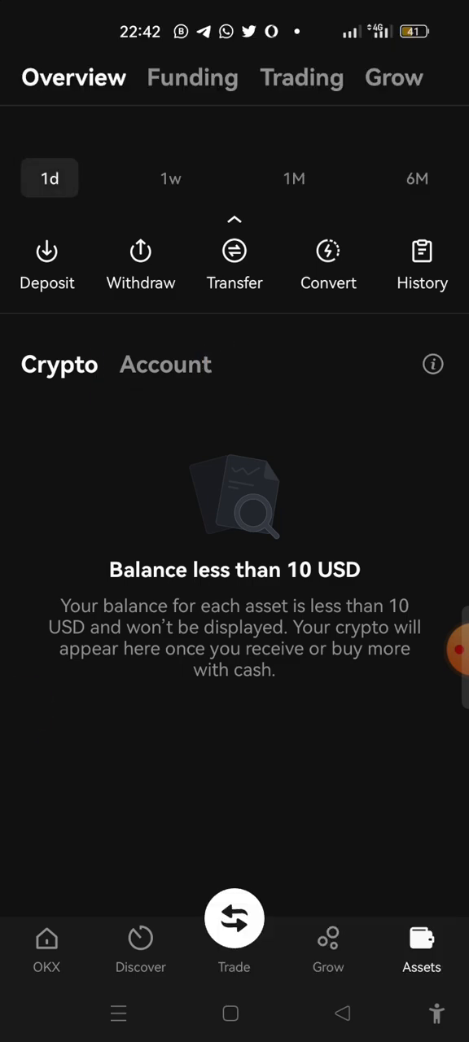
click(166, 365)
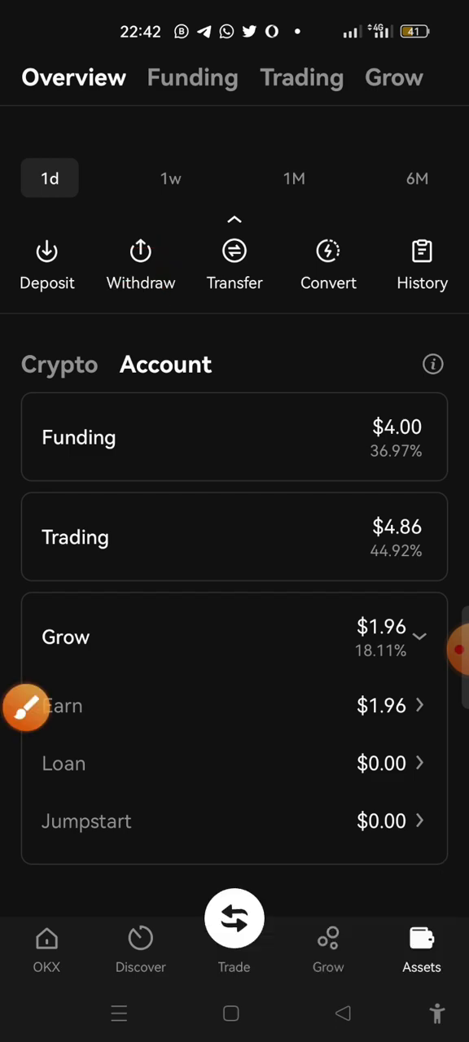
Start an on-chain CORE withdrawal so the withdrawal form appears.
click(140, 261)
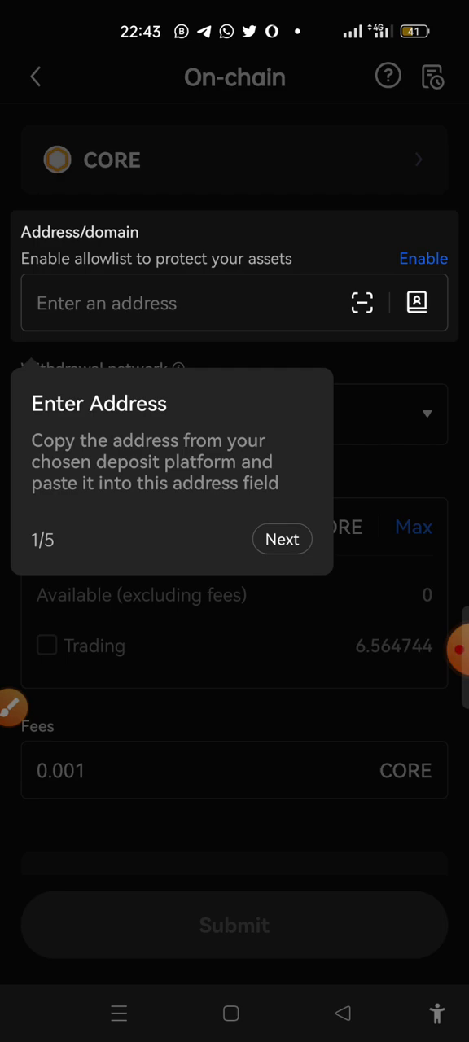
Step through all five withdrawal-form tips and dismiss the walkthrough.
click(282, 539)
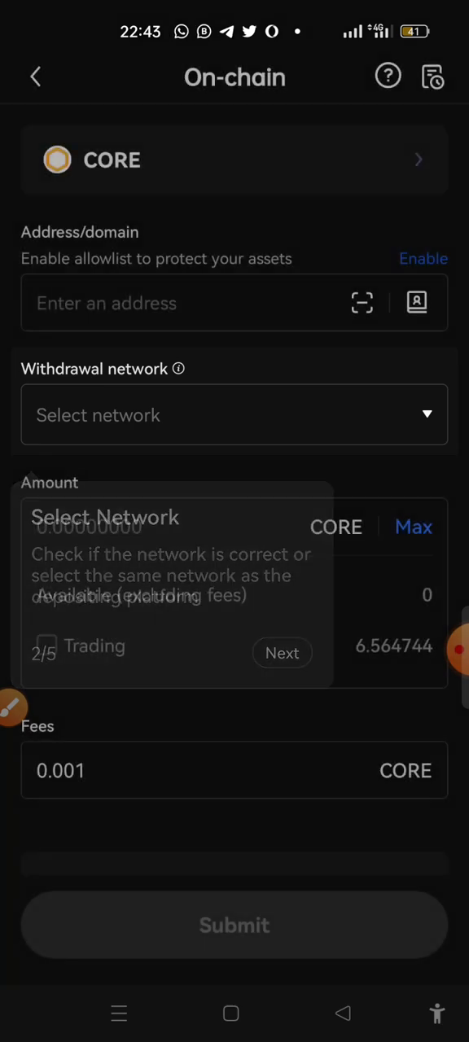
click(282, 653)
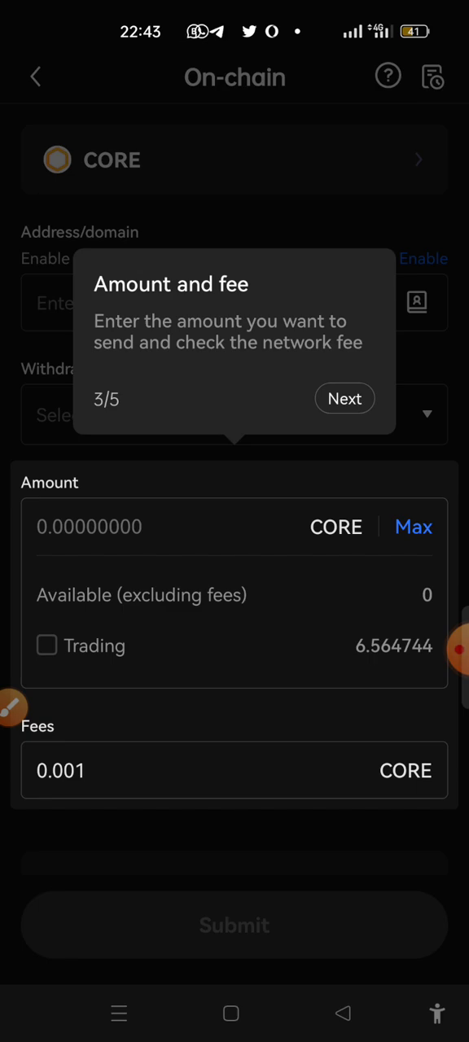
click(344, 397)
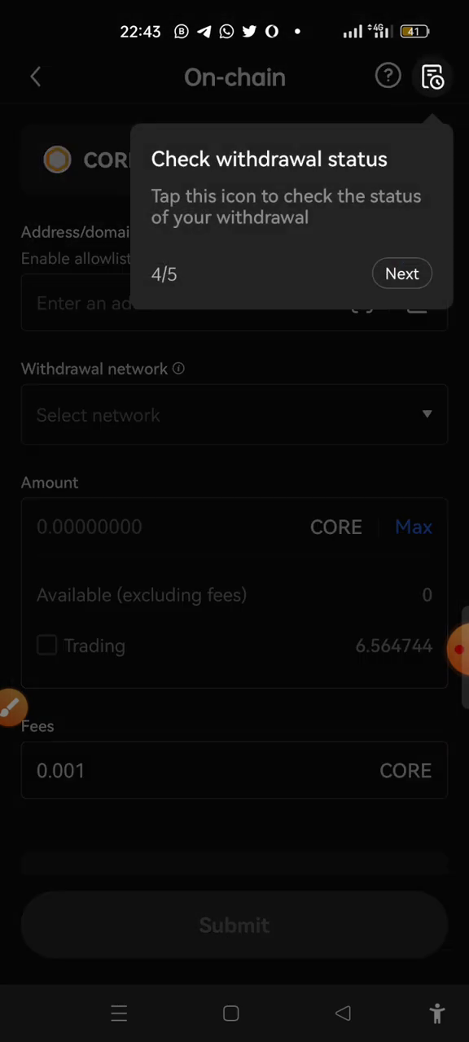
click(400, 274)
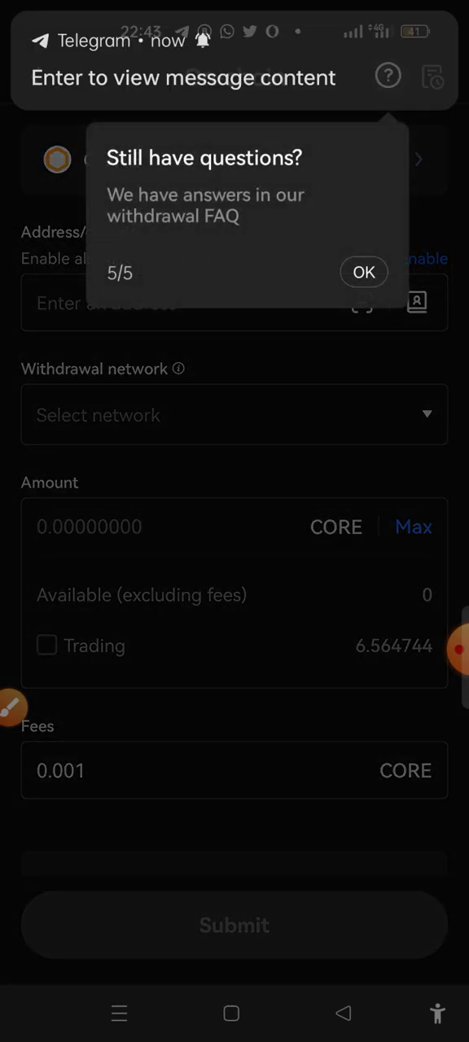
click(363, 272)
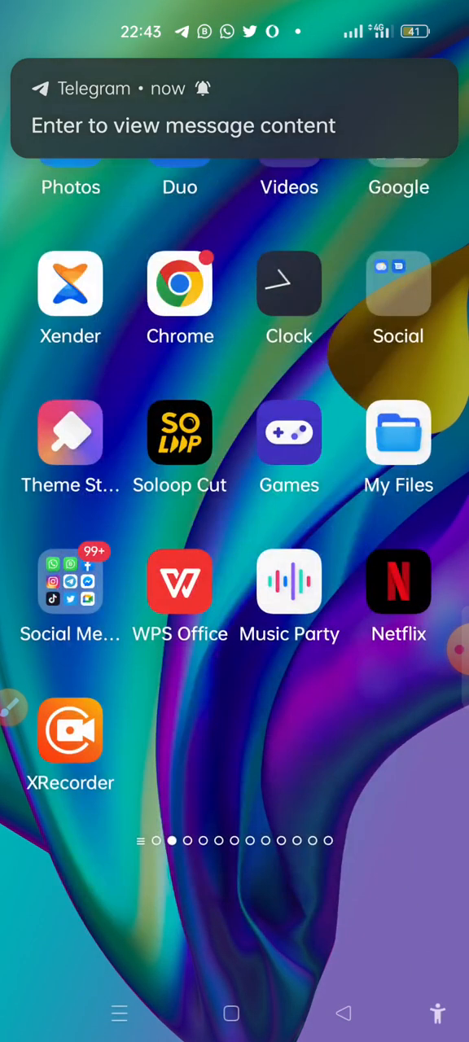
Launch MetaMask from the Crypto Wallet folder and reach the CORE token page.
scroll(left, 3)
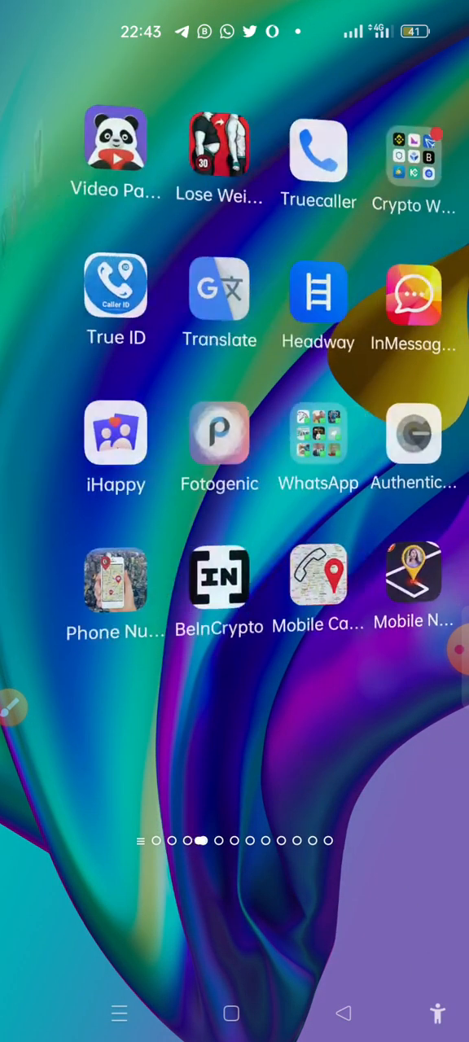
scroll(left, 3)
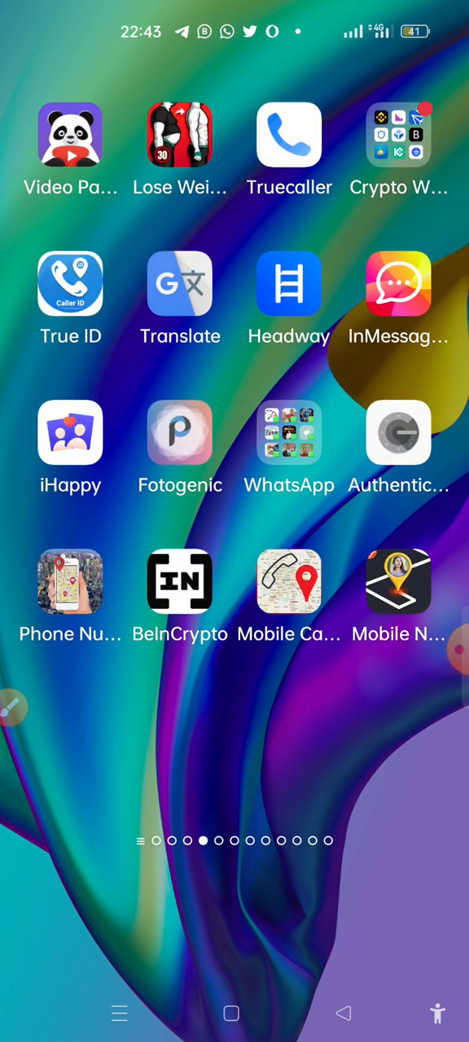
click(397, 133)
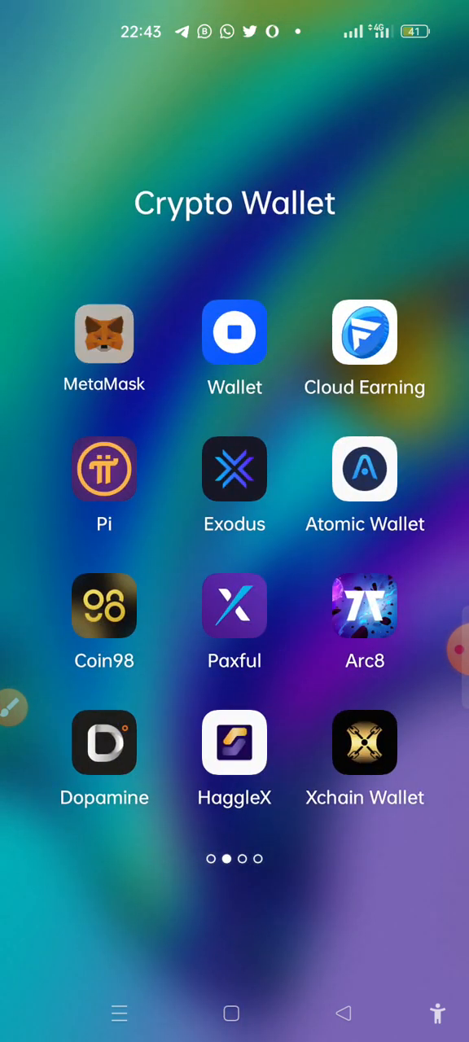
click(104, 332)
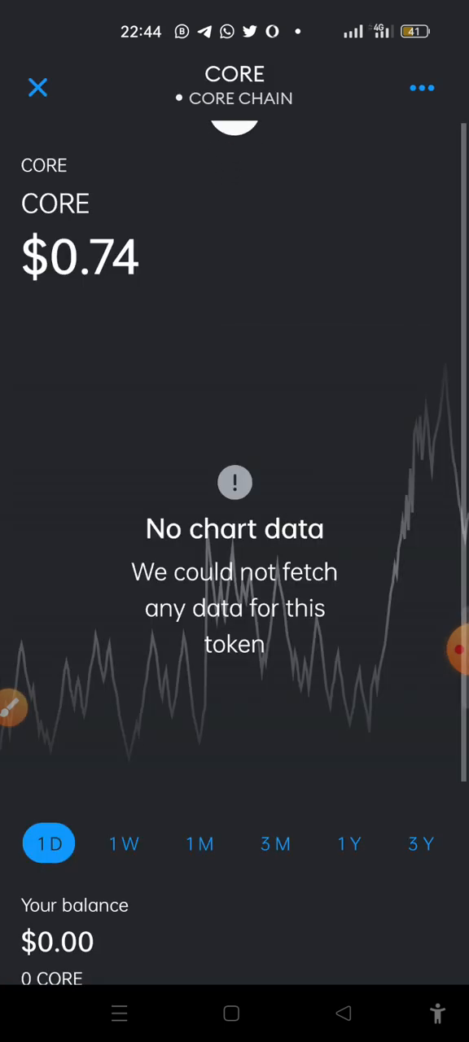
Copy MetaMask's CORE receive address and return to the OKX withdrawal form.
scroll(down, 3)
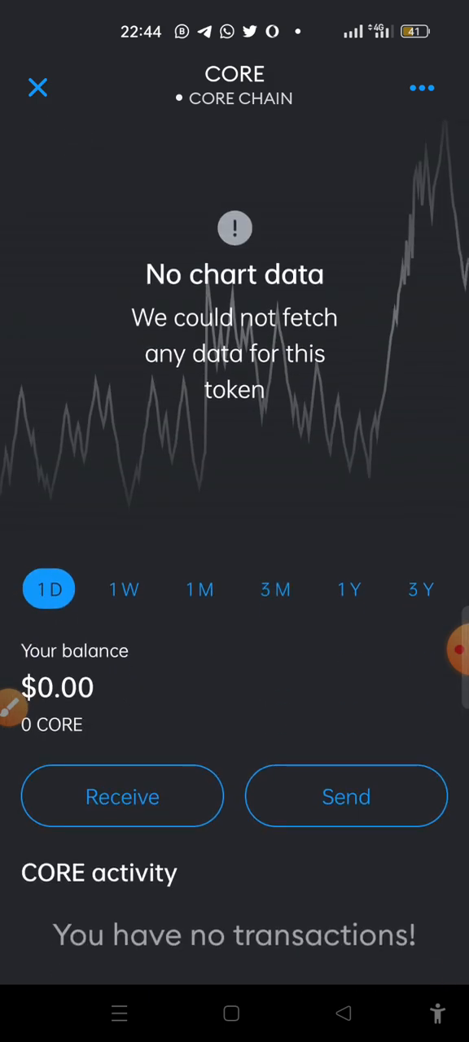
click(122, 796)
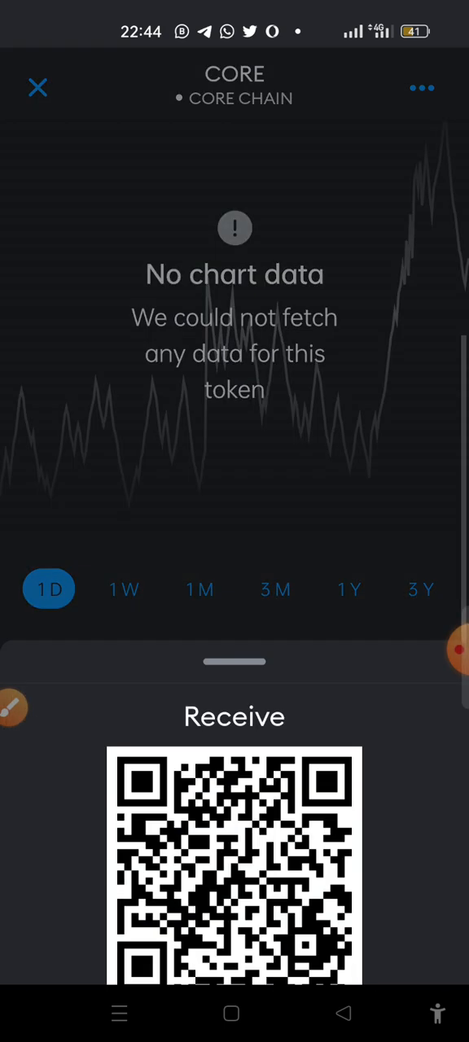
drag(235, 661, 234, 410)
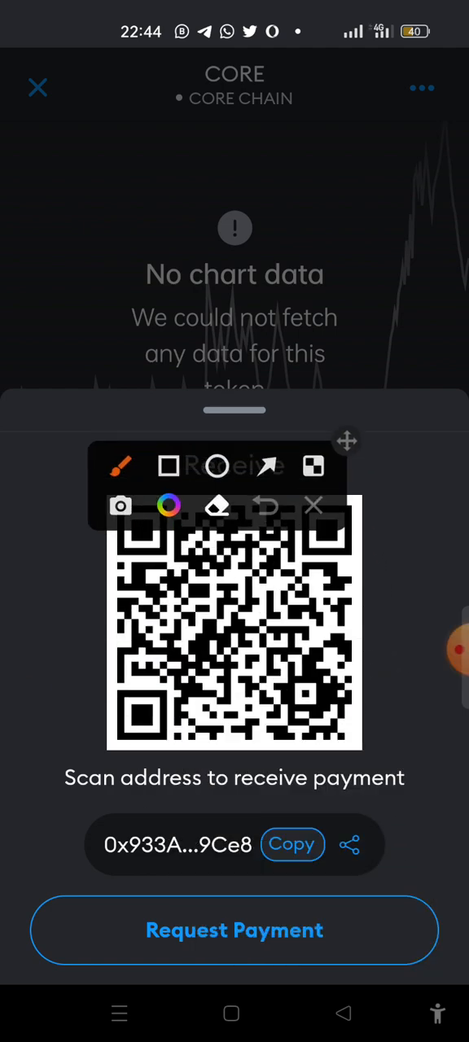
click(315, 504)
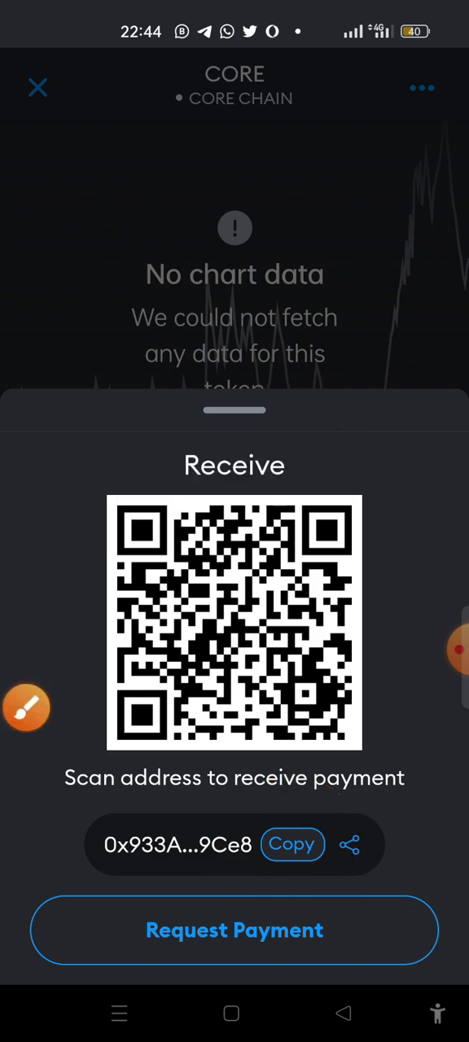
click(291, 843)
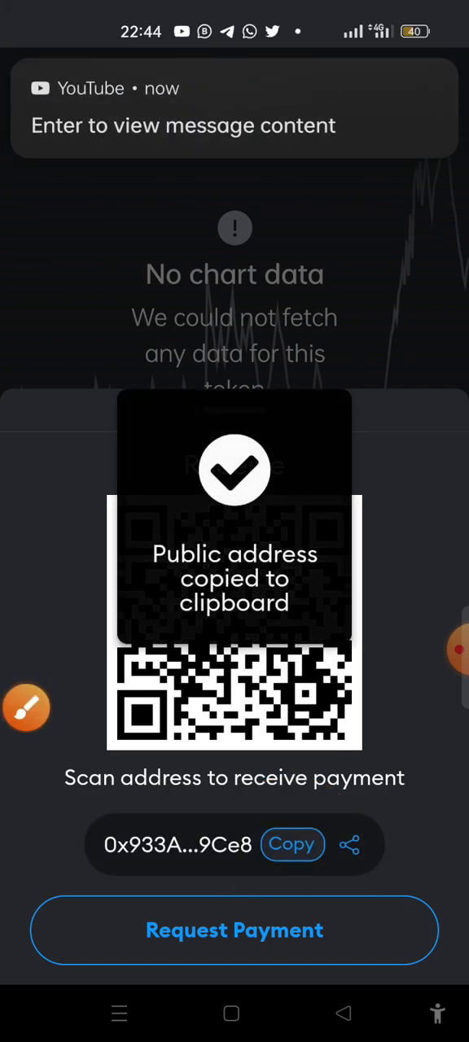
click(231, 1013)
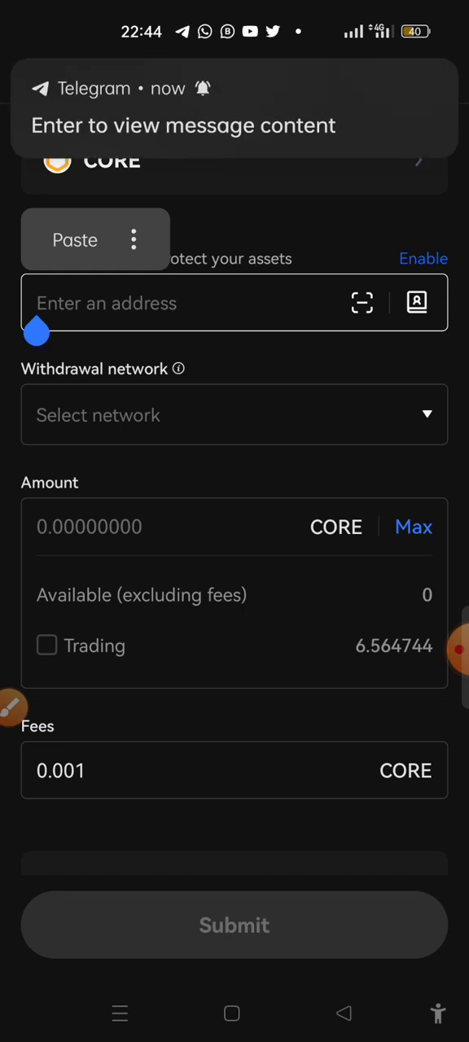
Paste the MetaMask address as destination and include the Trading balance as source.
click(75, 240)
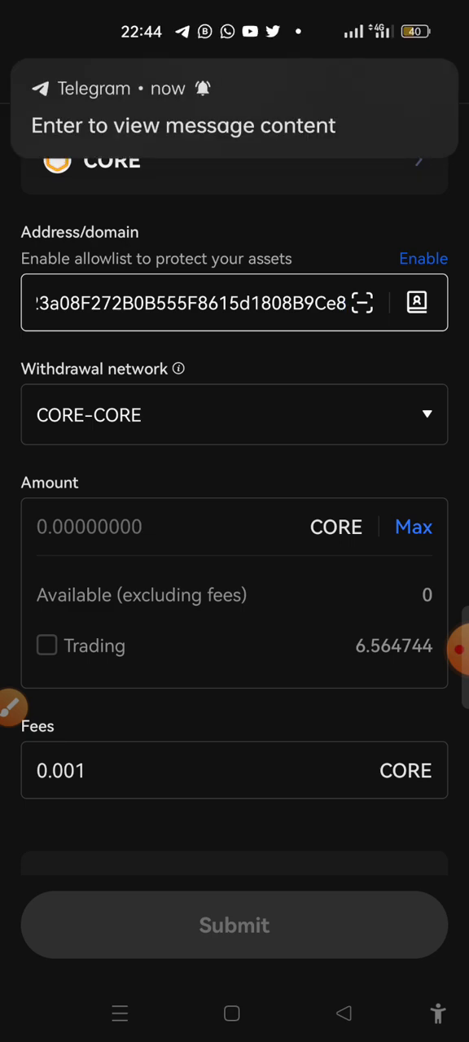
click(235, 413)
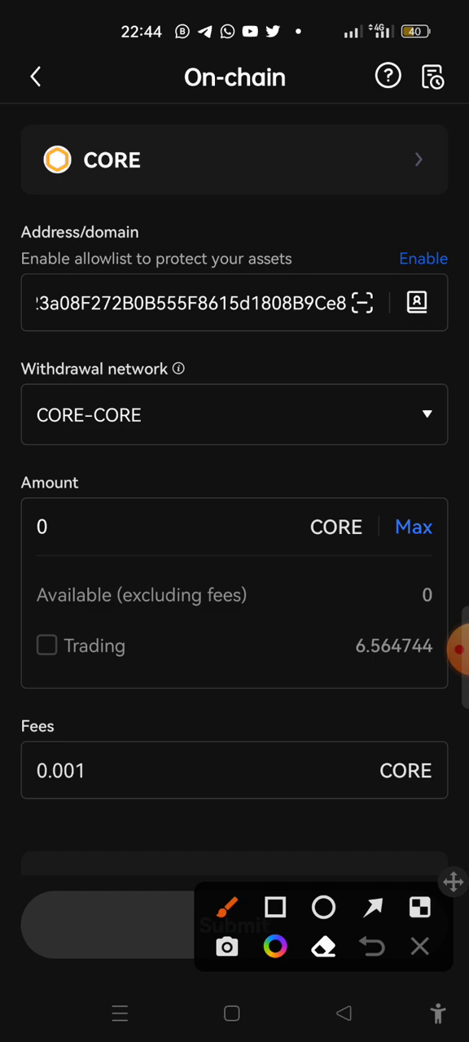
click(324, 906)
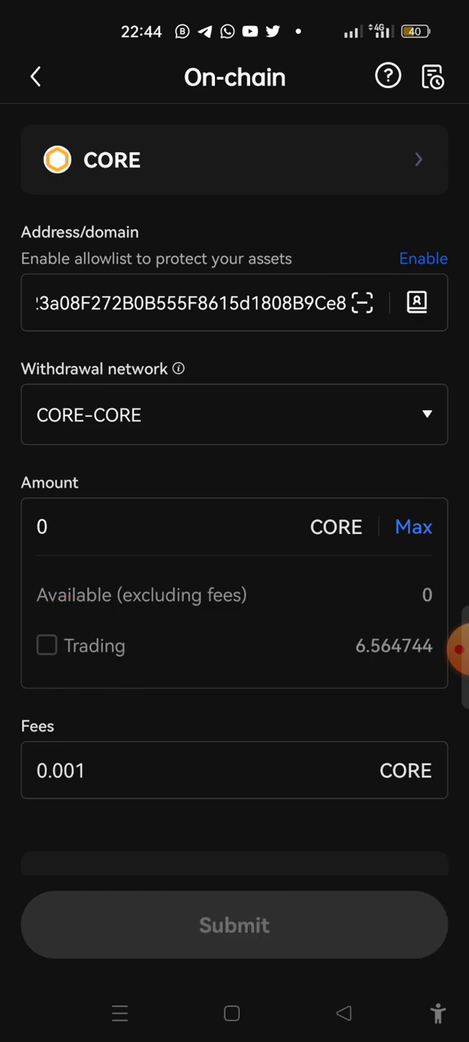
click(45, 645)
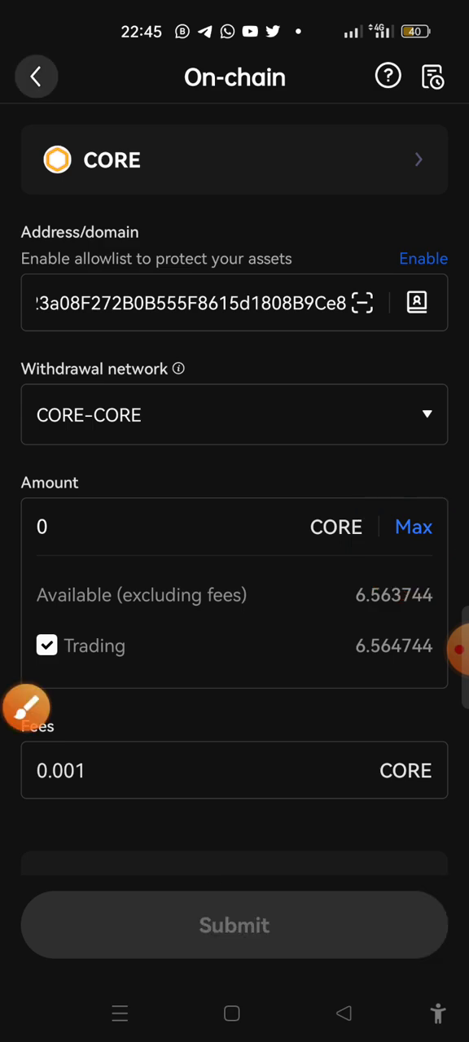
Fill the maximum 6.563744 CORE as the amount and submit the withdrawal.
click(413, 528)
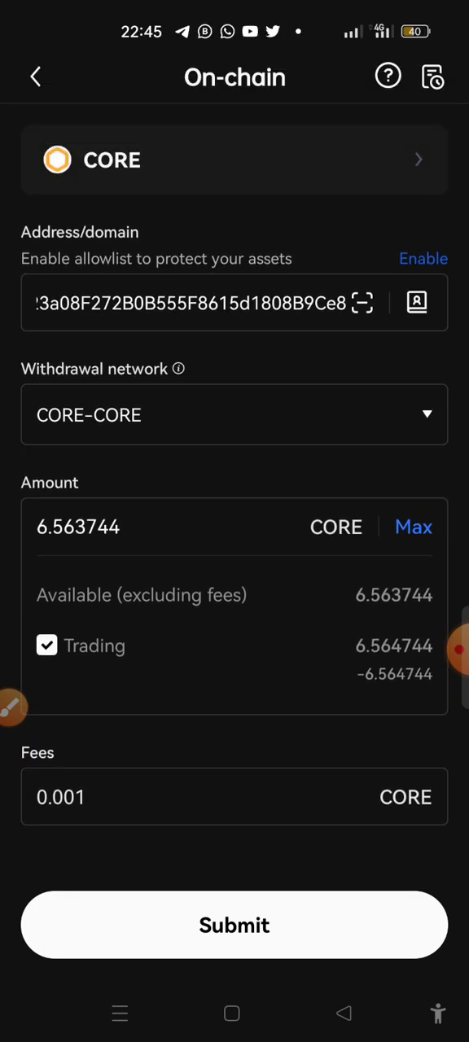
scroll(down, 3)
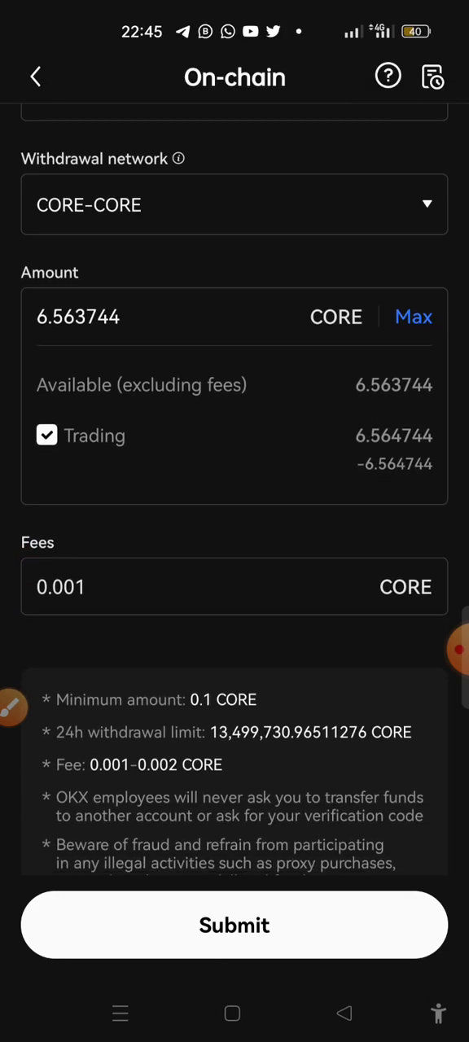
click(234, 925)
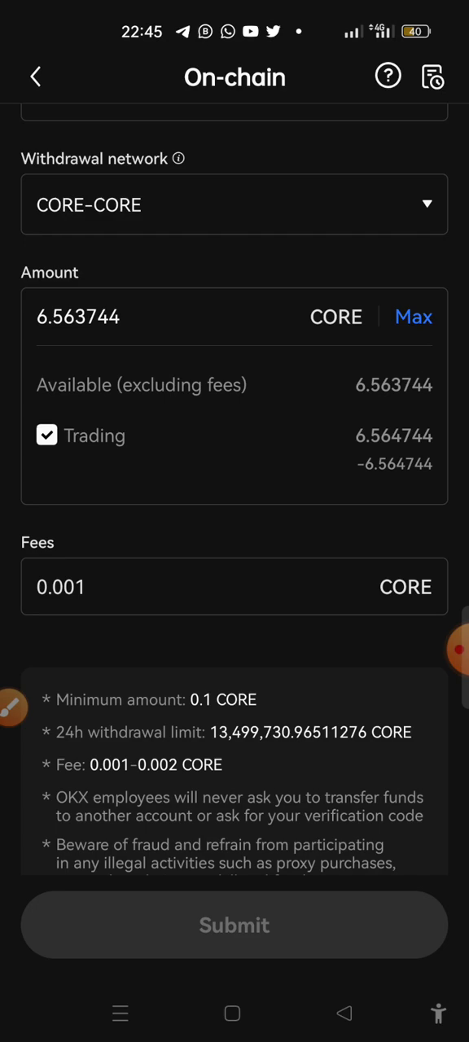
Acknowledge the potential risk warning and continue to the verify-withdrawal screen.
click(234, 925)
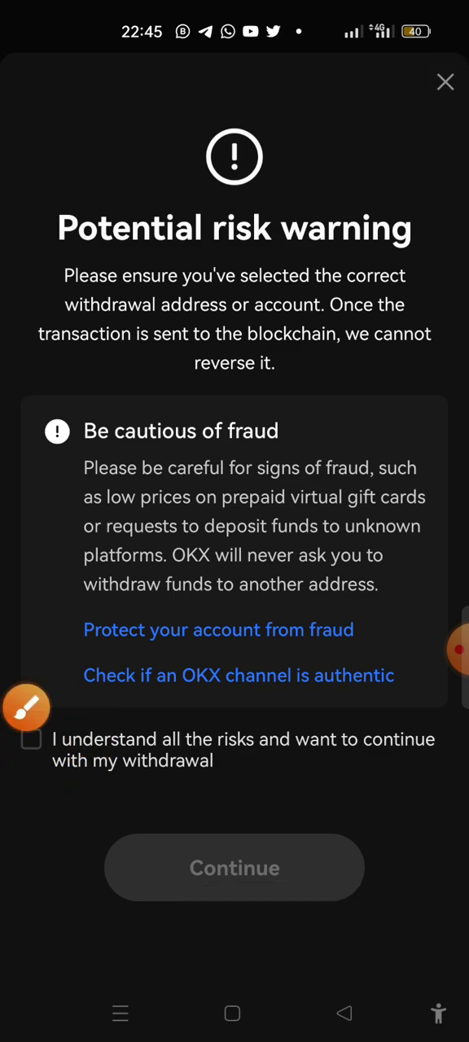
click(31, 739)
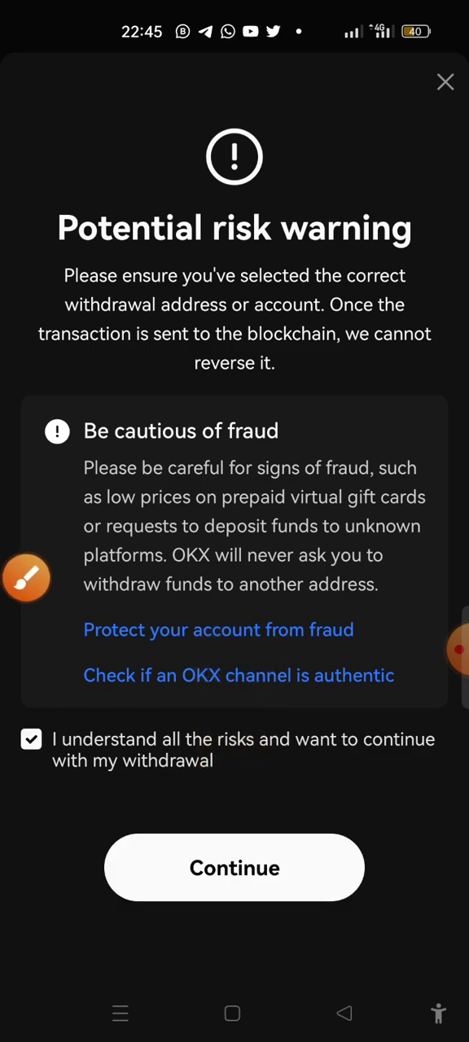
click(235, 866)
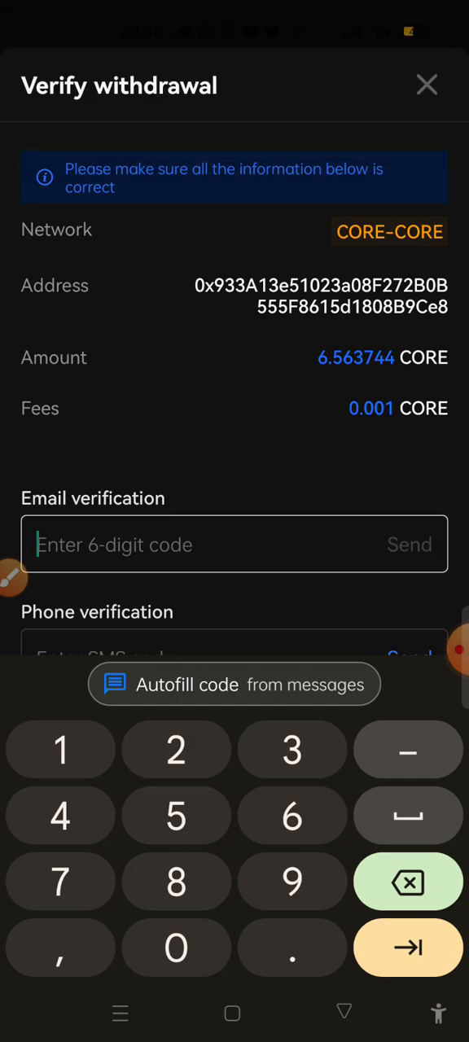
Request the email verification code for the 6.563744 CORE withdrawal.
click(410, 544)
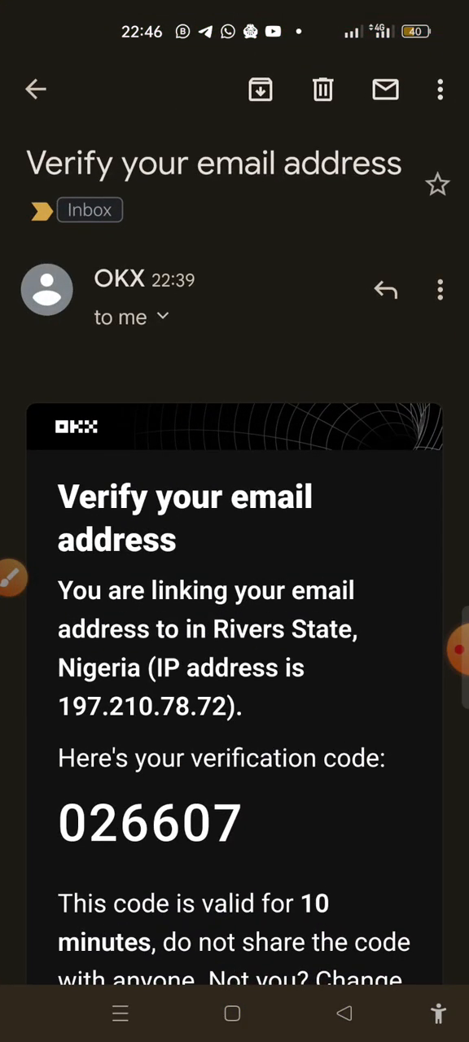
Refresh the Gmail inbox and read the new 'CORE withdrawal verification' email.
click(36, 90)
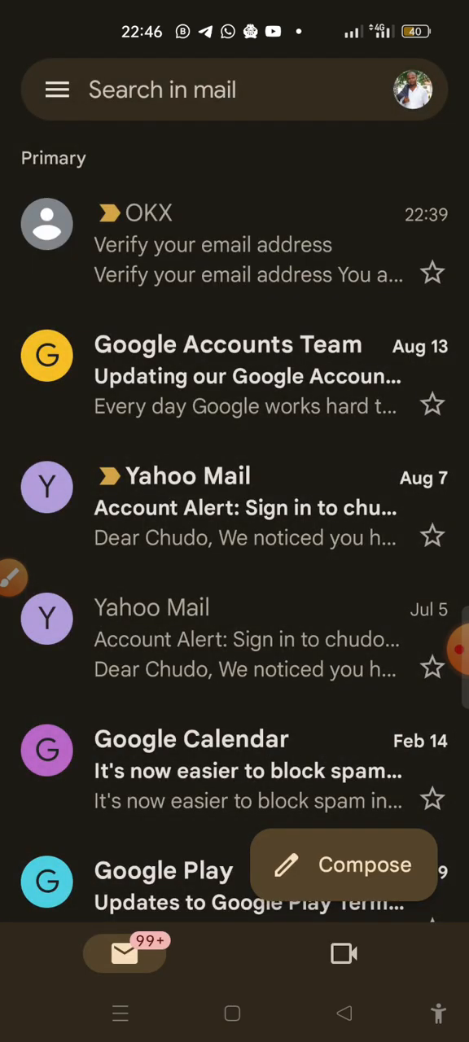
click(407, 91)
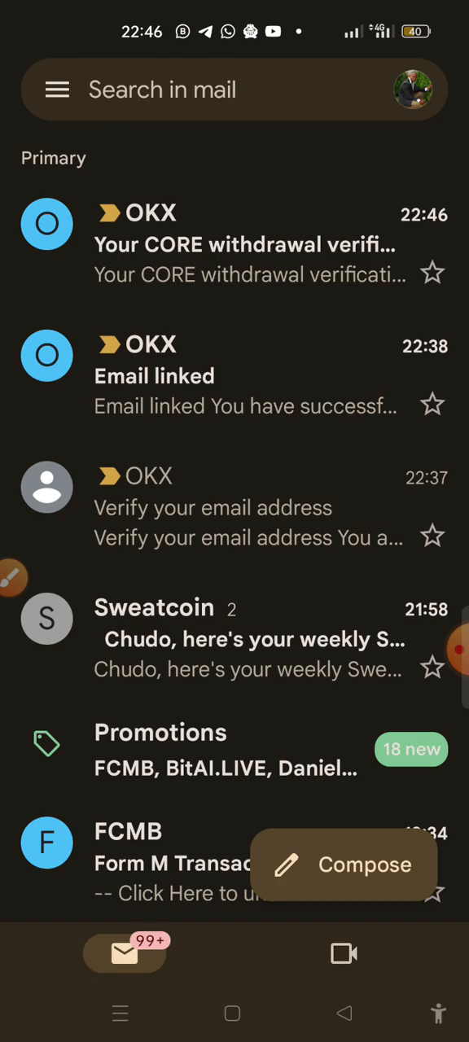
click(244, 245)
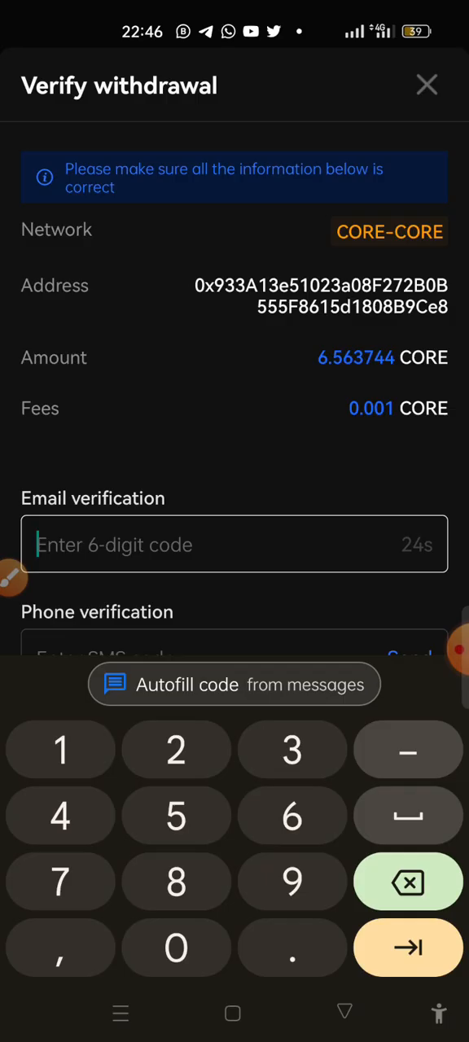
click(106, 544)
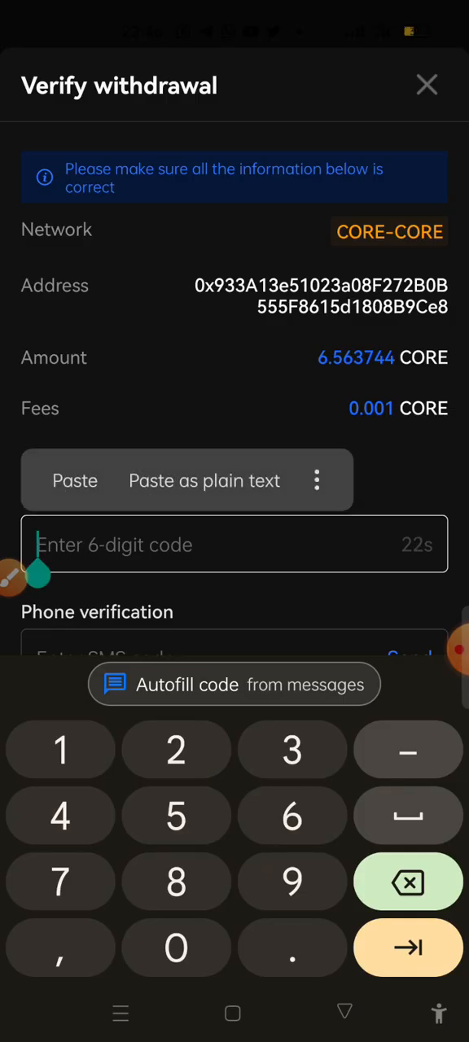
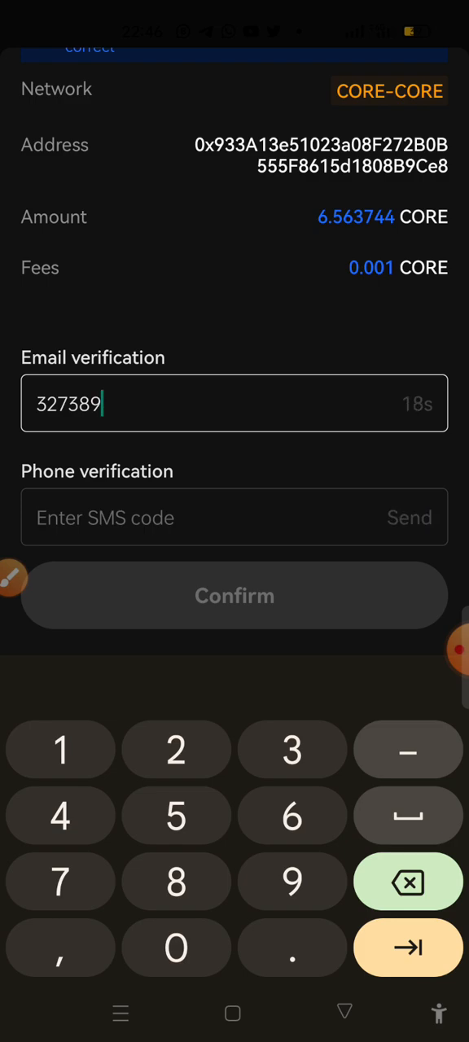
click(410, 518)
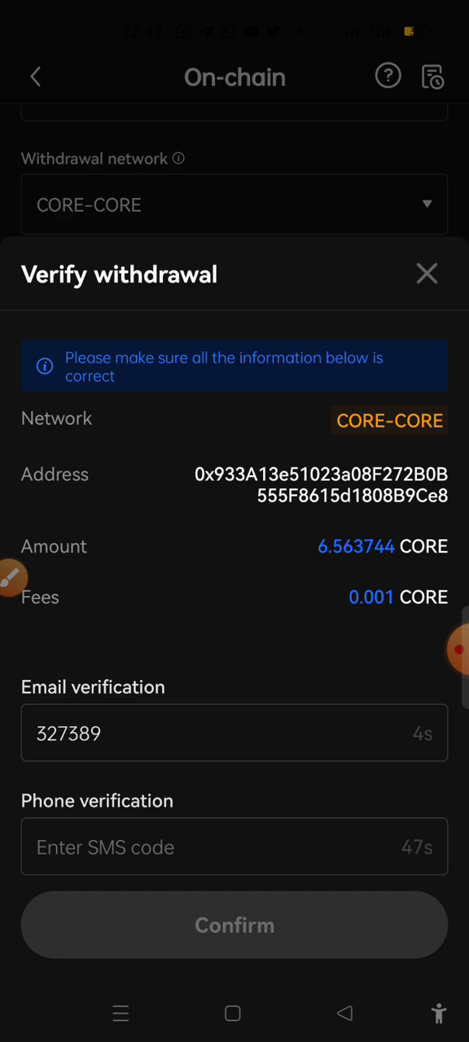
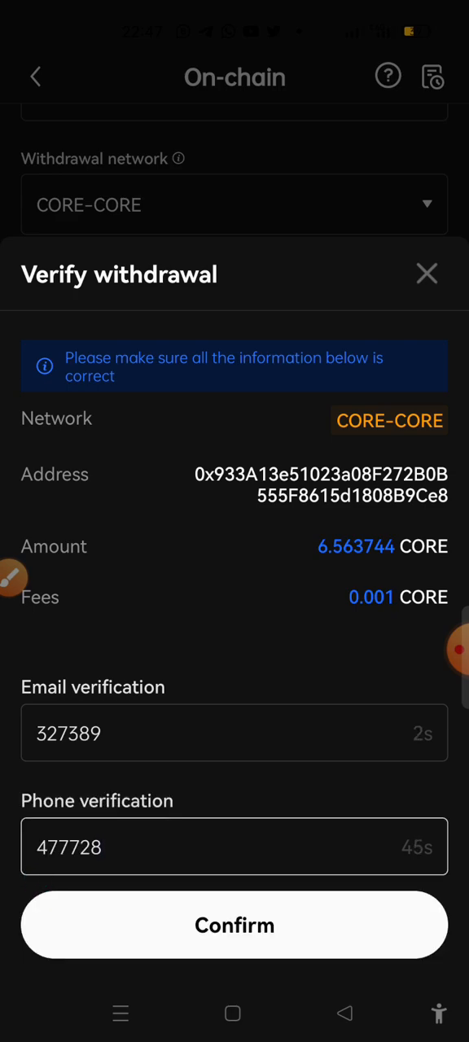
click(234, 925)
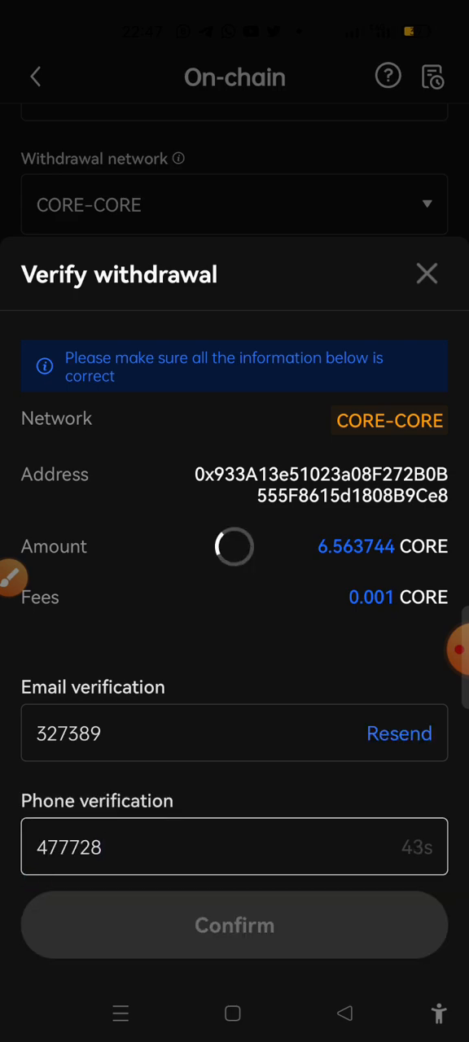
click(235, 924)
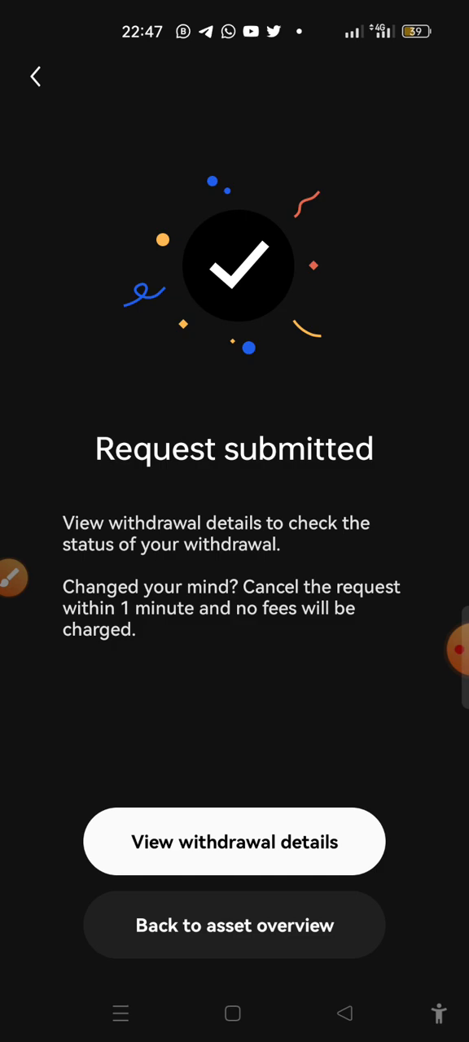
View the withdrawal details showing 6.563744 CORE sent on-chain, then bring up Recents.
click(234, 841)
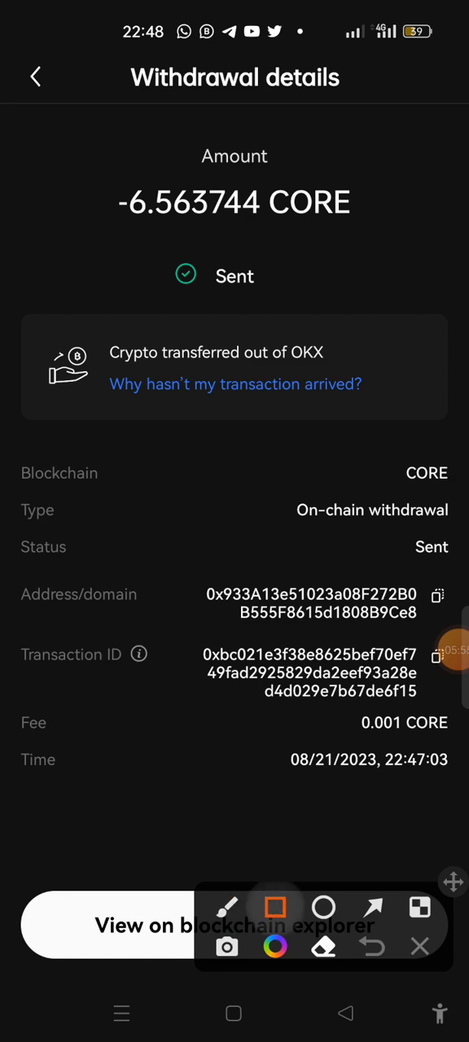
drag(122, 244, 323, 334)
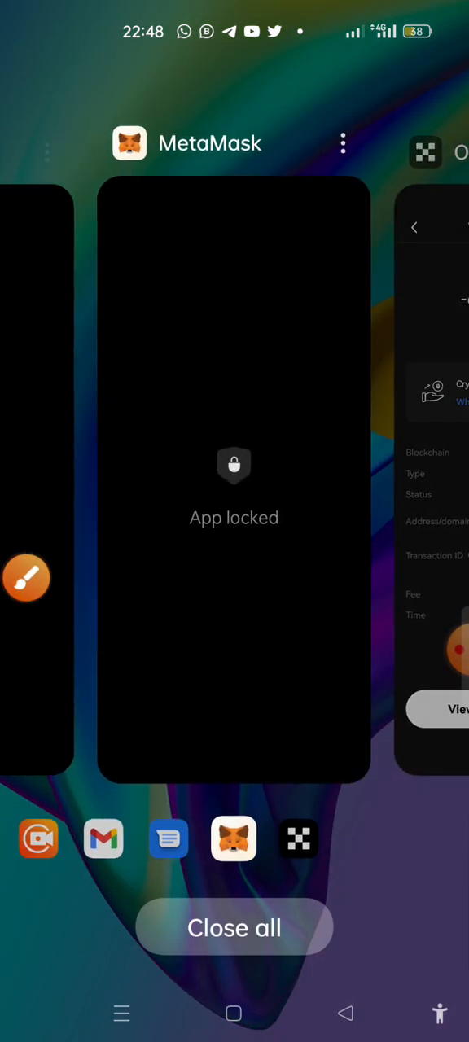
Reopen MetaMask from Recents to see Account 2 on CORE CHAIN with 0 CORE.
click(234, 480)
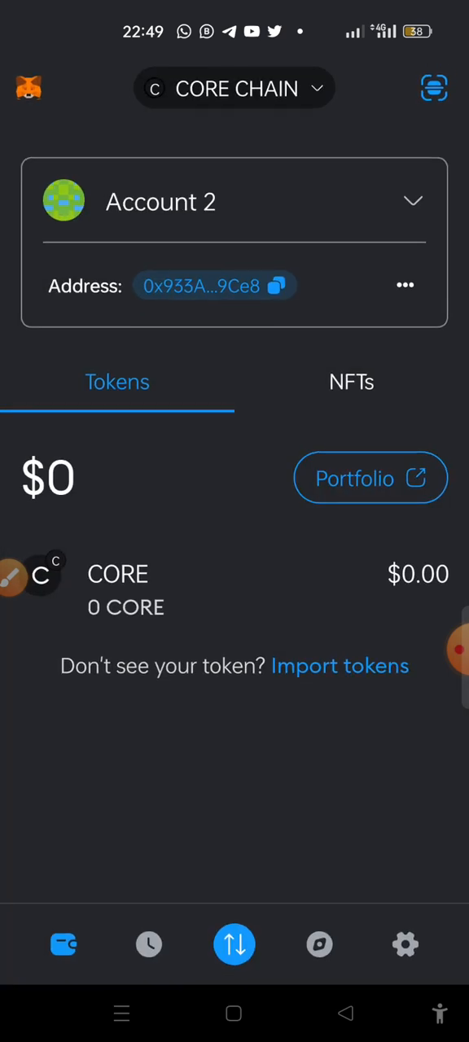